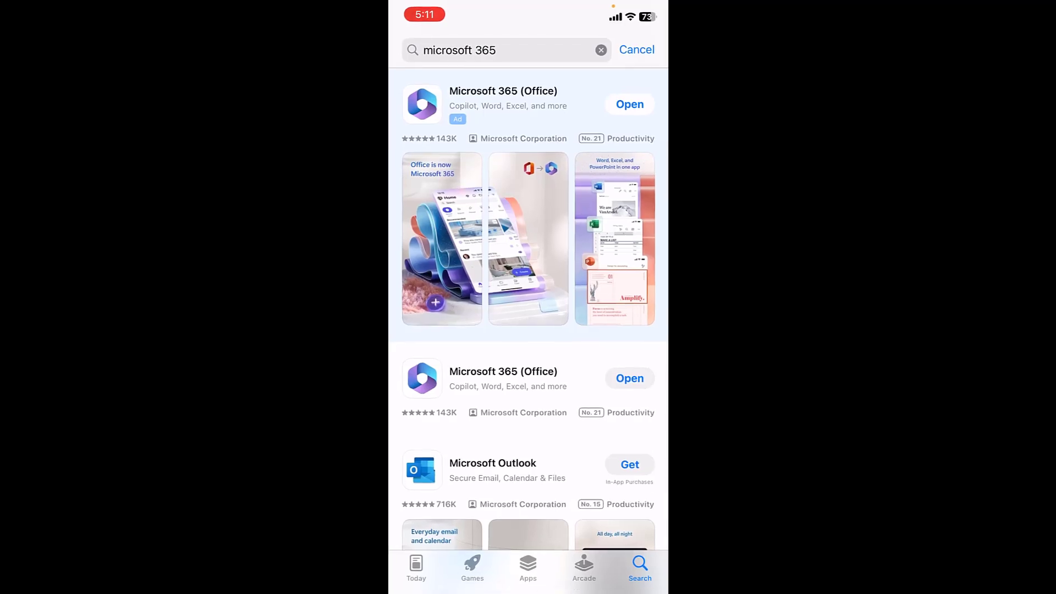
Launch the installed Microsoft 365 (Office) app from the App Store results.
scroll("down", 3)
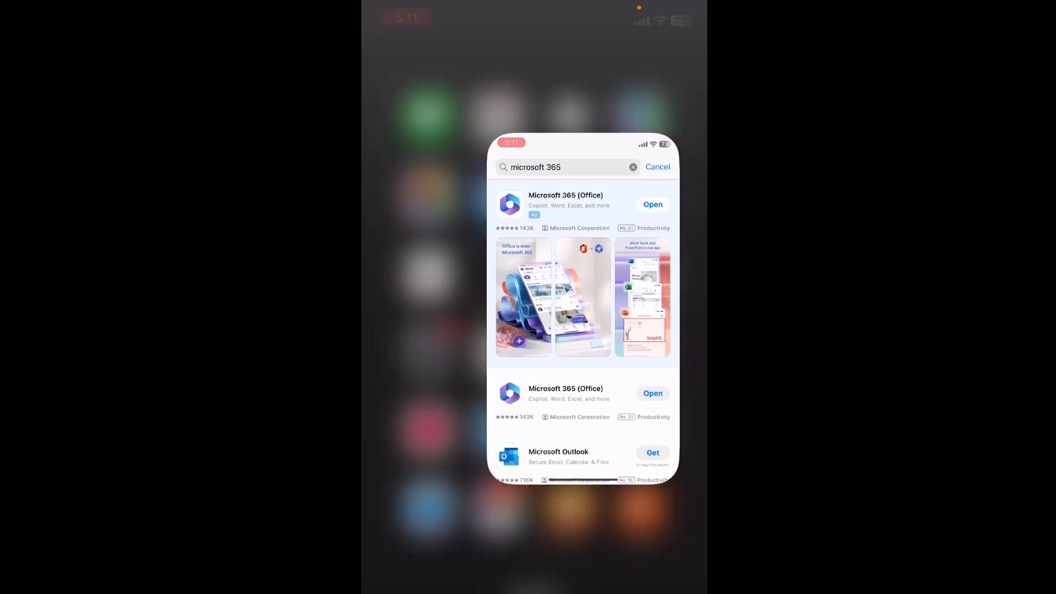
left_click(657, 166)
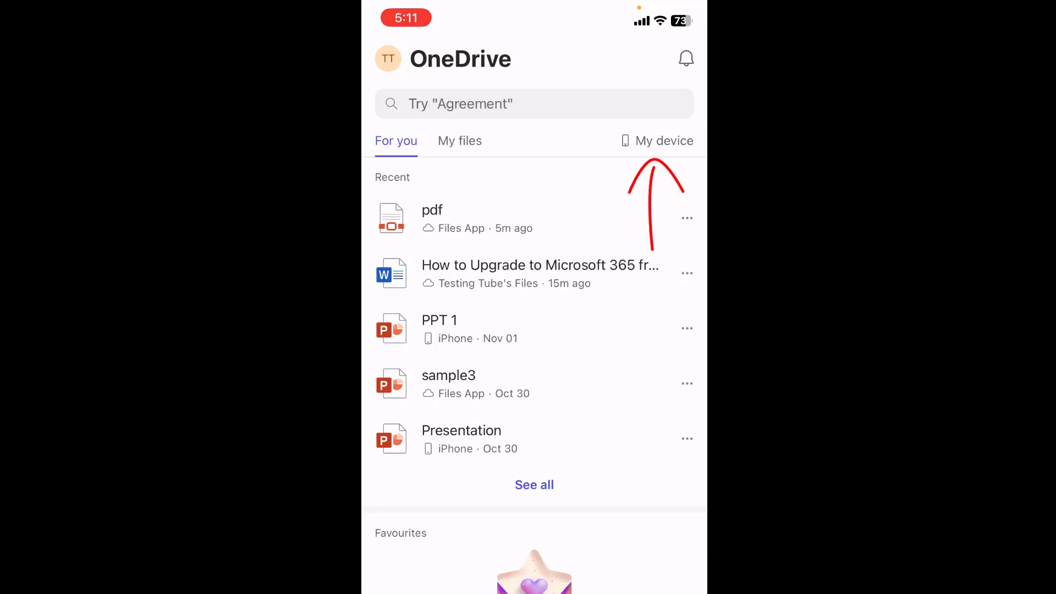
Open the PDF from My device > Files app in Microsoft 365.
left_click(656, 141)
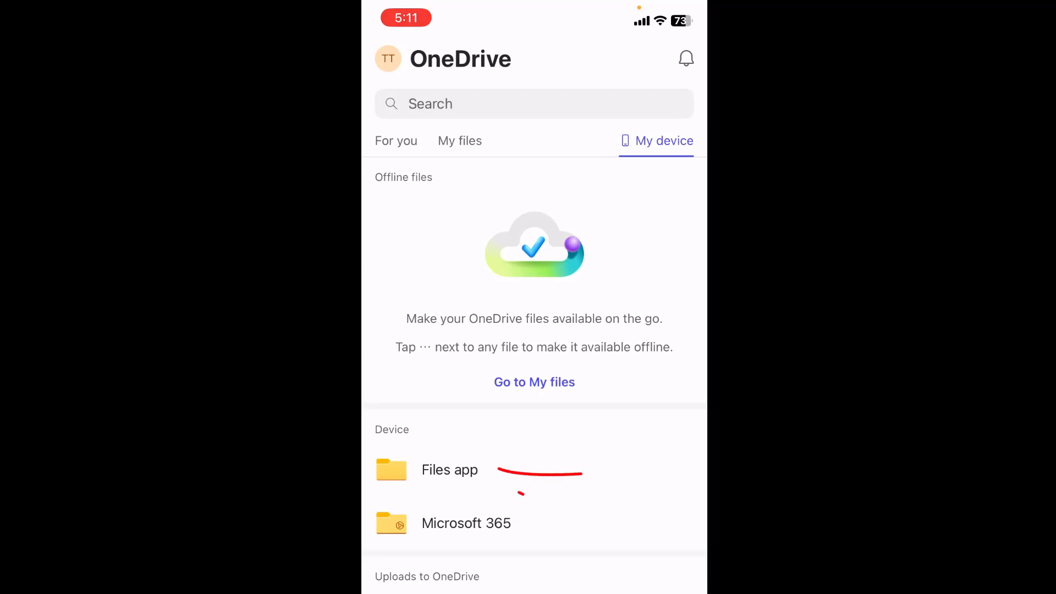
left_click(450, 470)
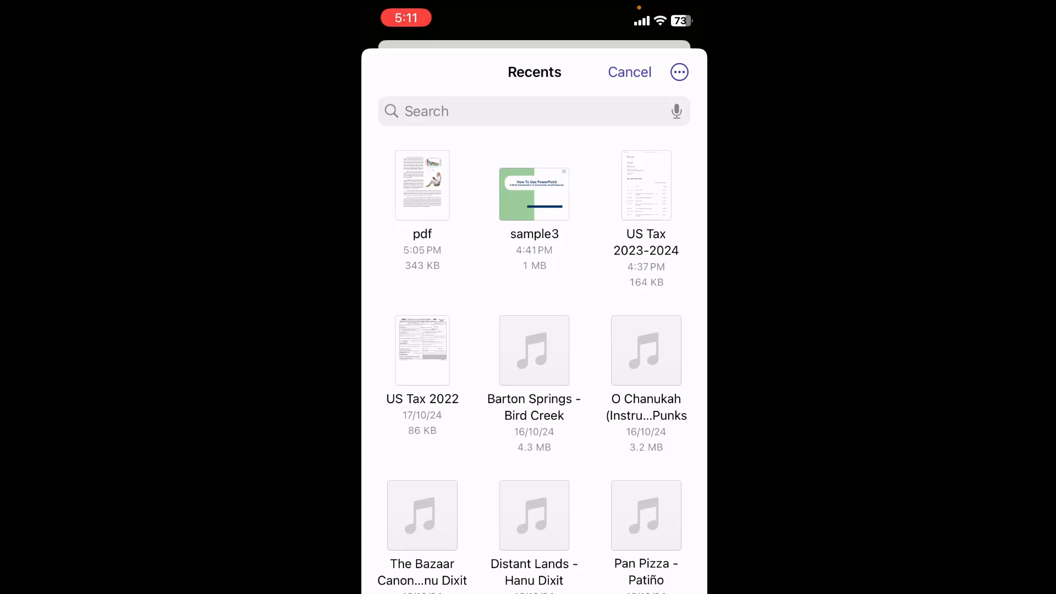
left_click(628, 72)
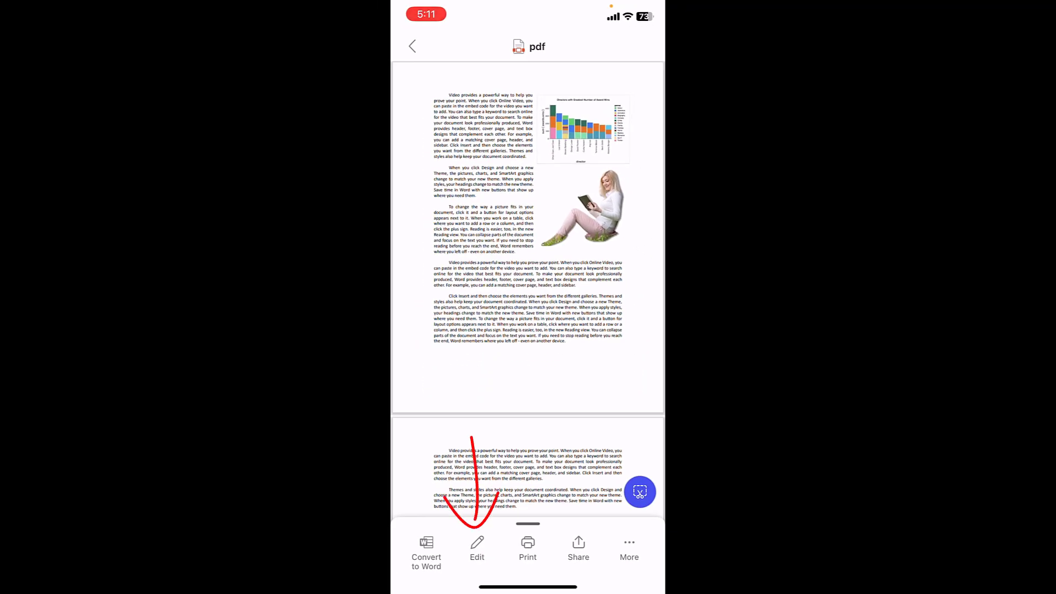
left_click(477, 545)
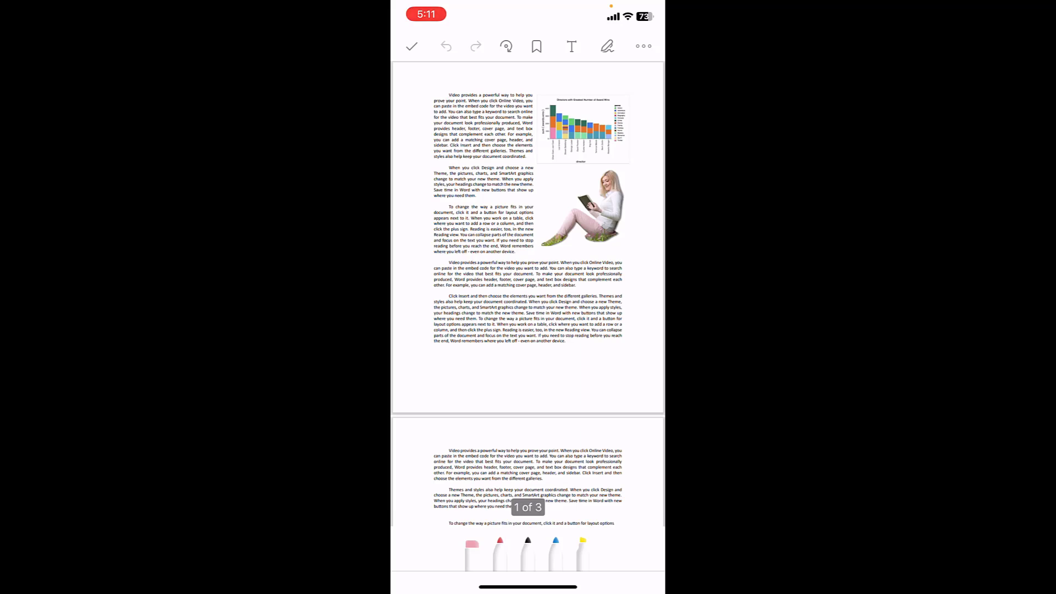
left_click(571, 46)
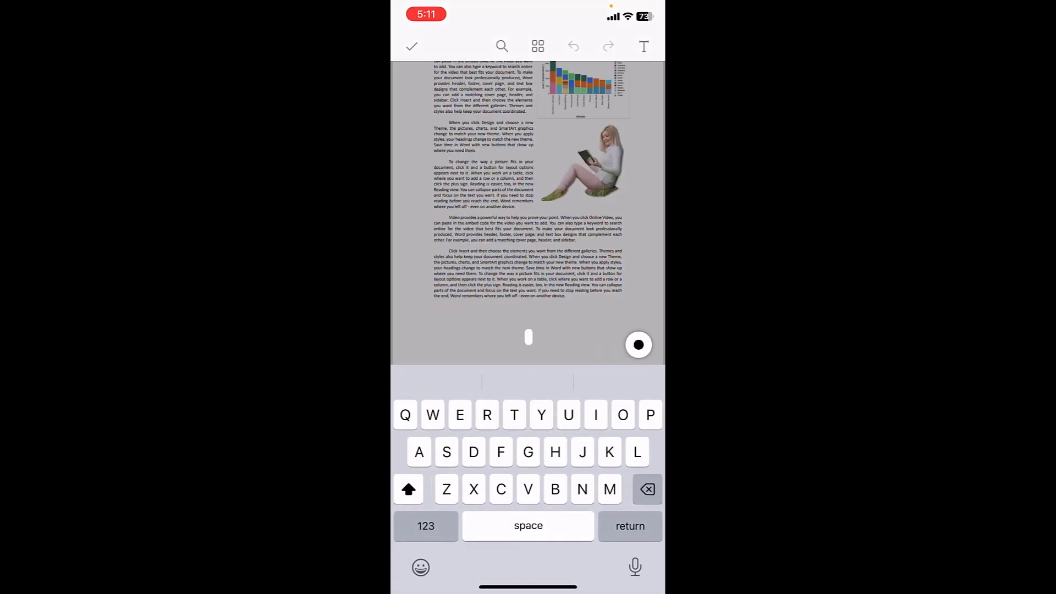
type("The")
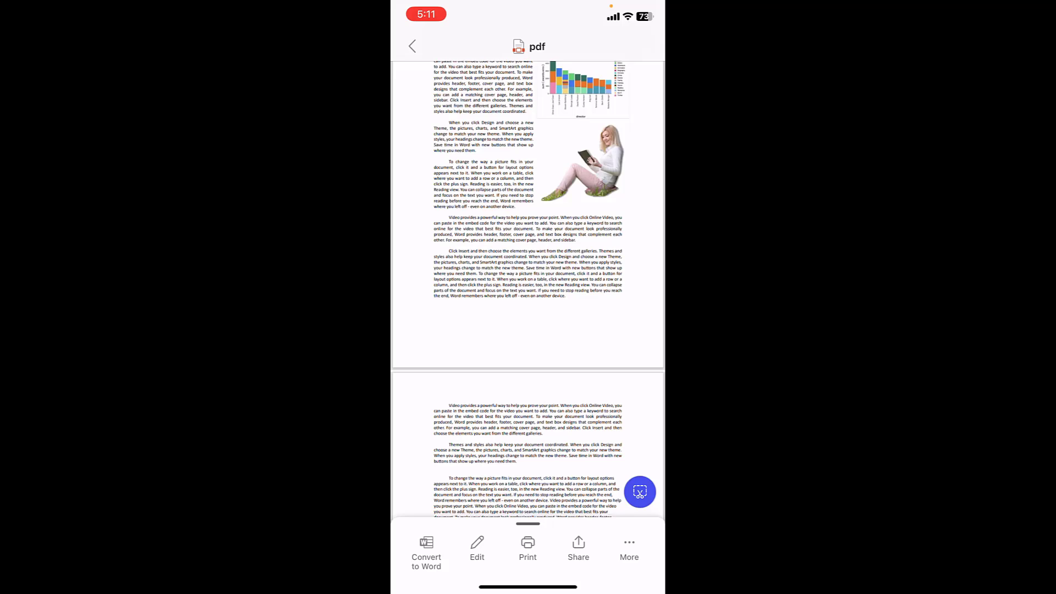
left_click_drag(421, 438, 426, 522)
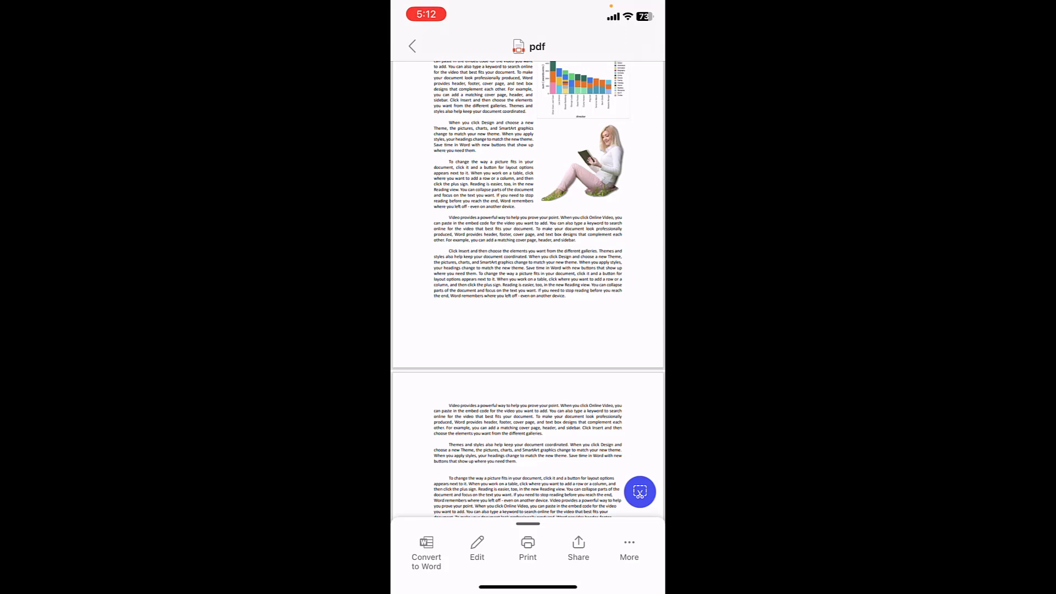
Convert the PDF to Word and add the line 'This is how you can editor pdf file.'.
left_click(426, 552)
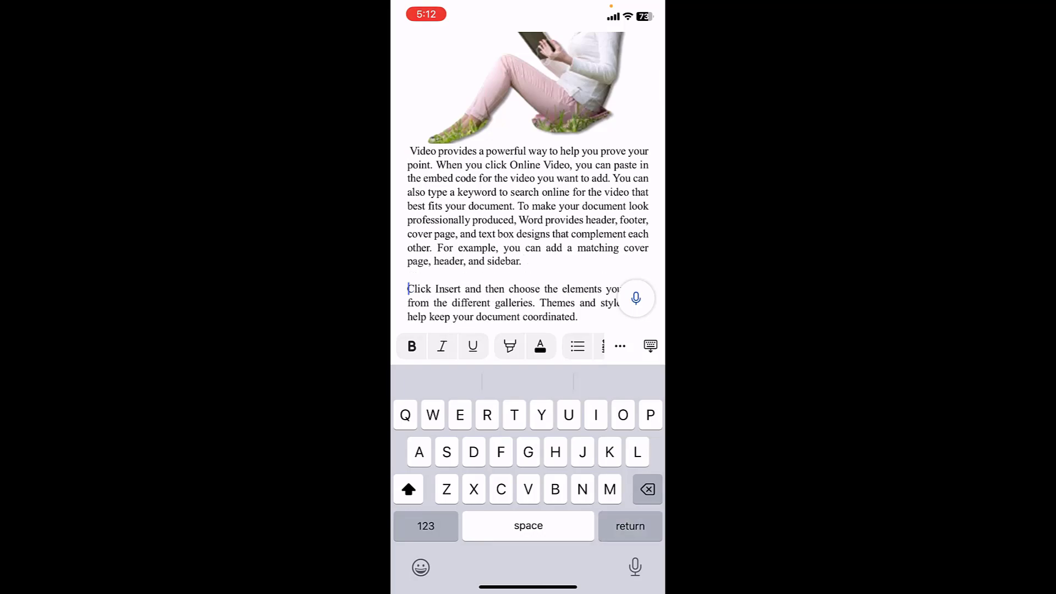
type("This is how you can")
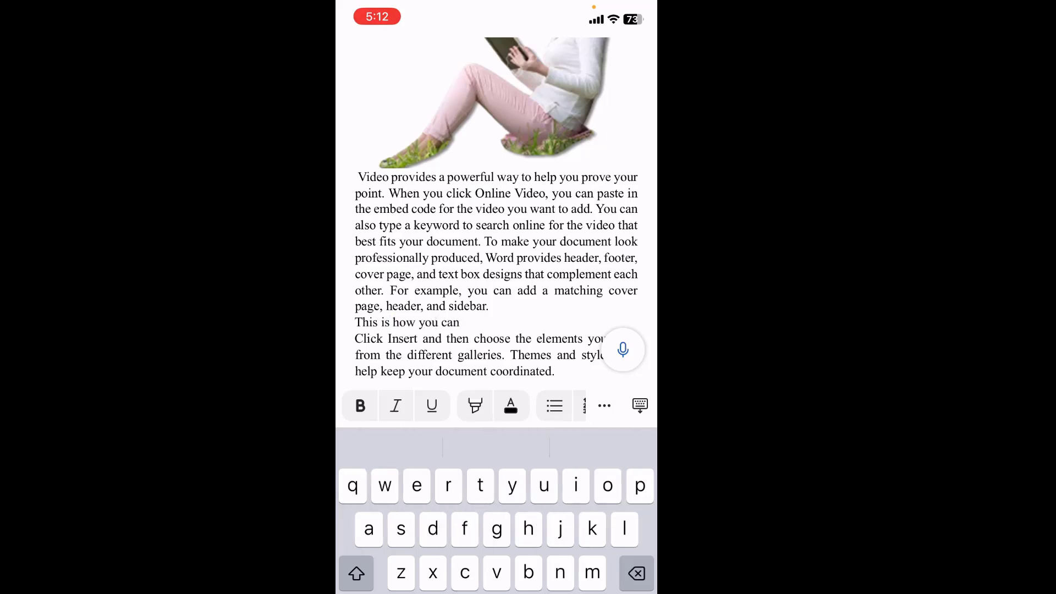
type("editor pdf")
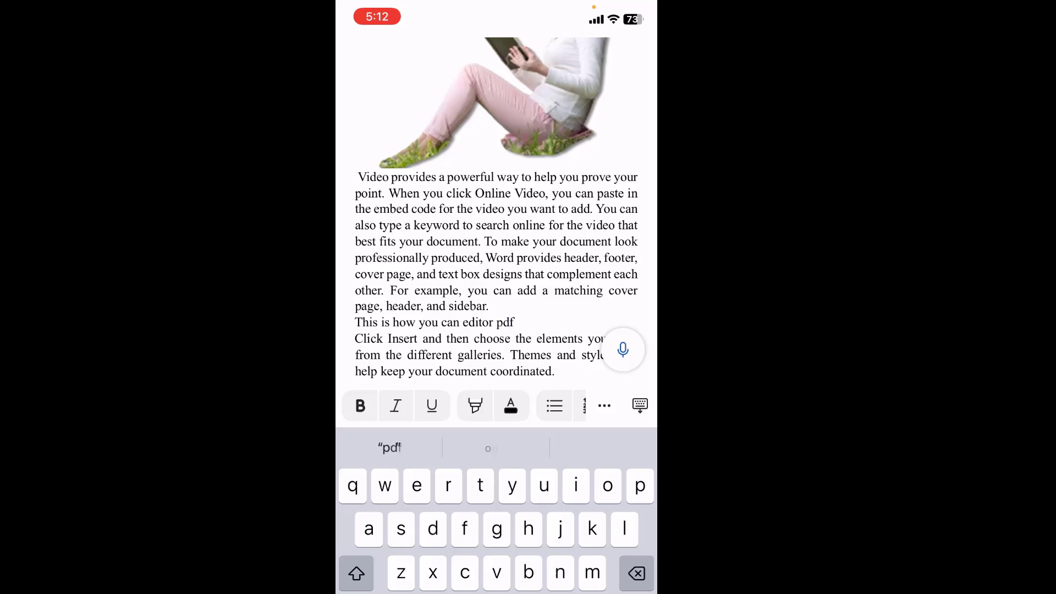
type("file")
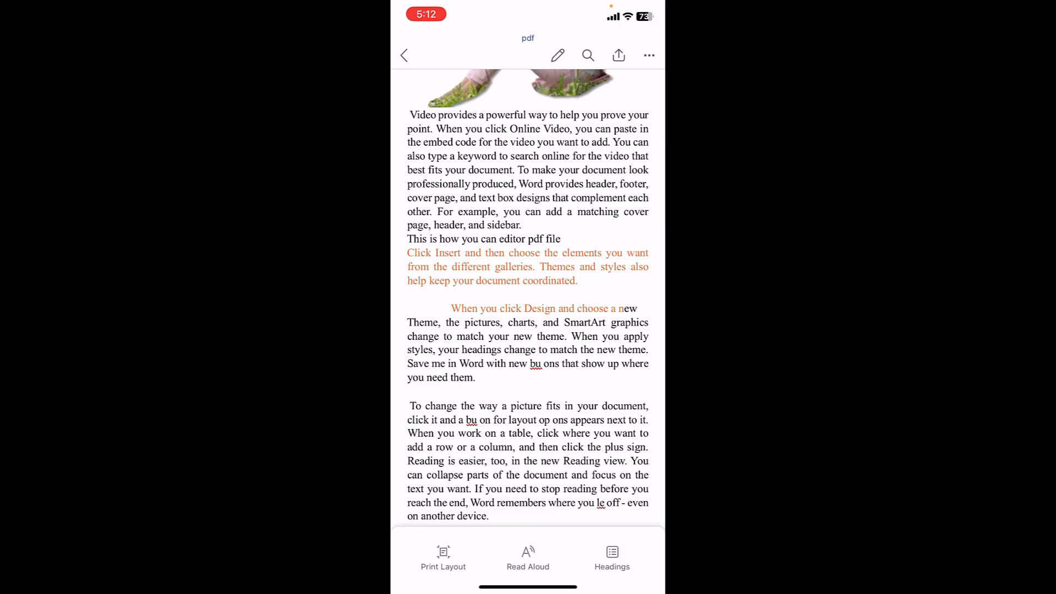
Export the document as a PDF named 'new pdf' to the Files app, then close it.
left_click_drag(636, 84, 636, 168)
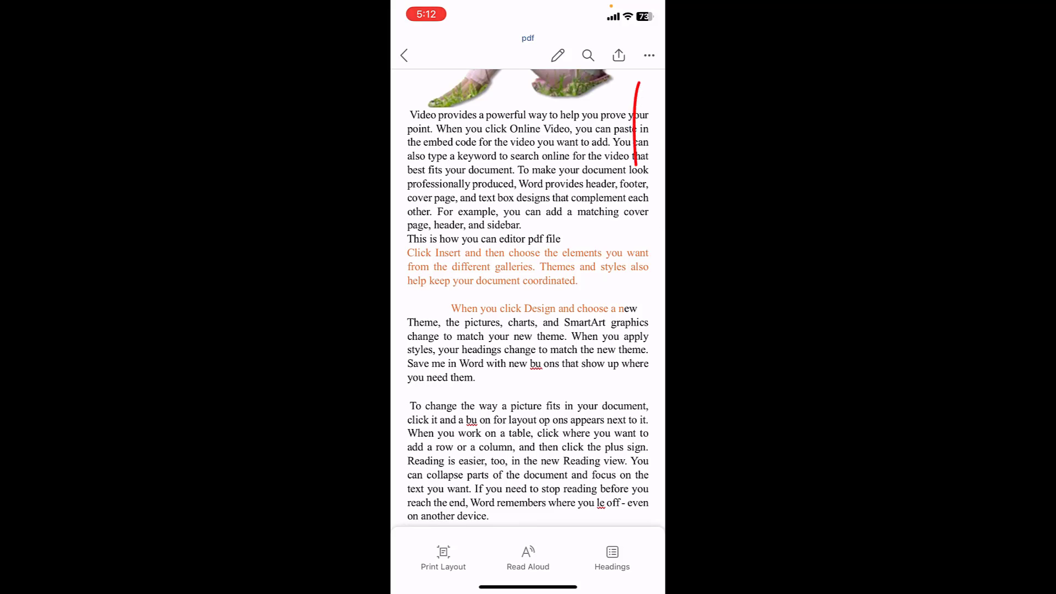
left_click(617, 55)
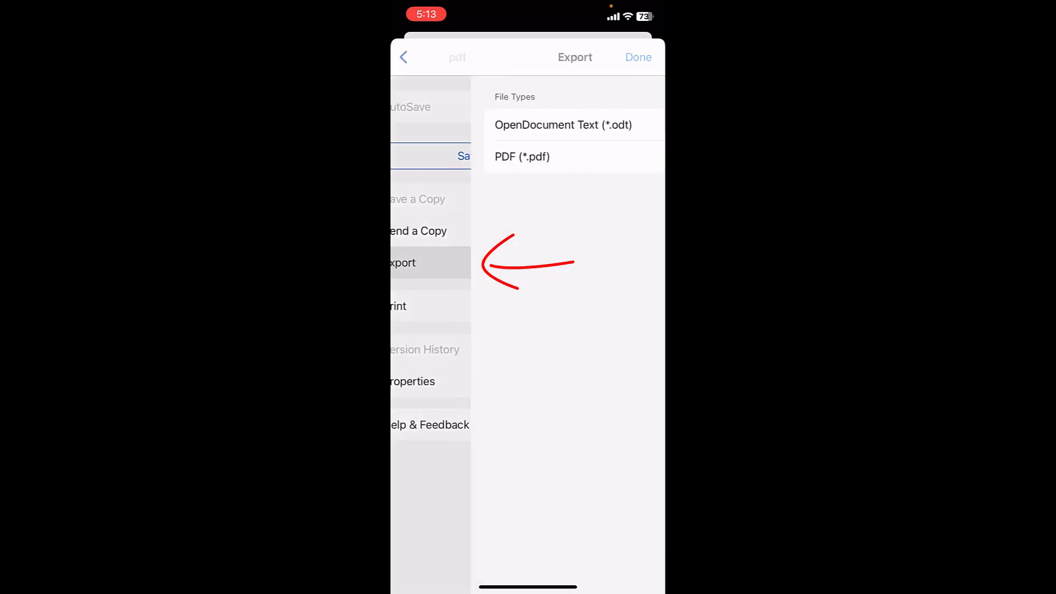
left_click(637, 57)
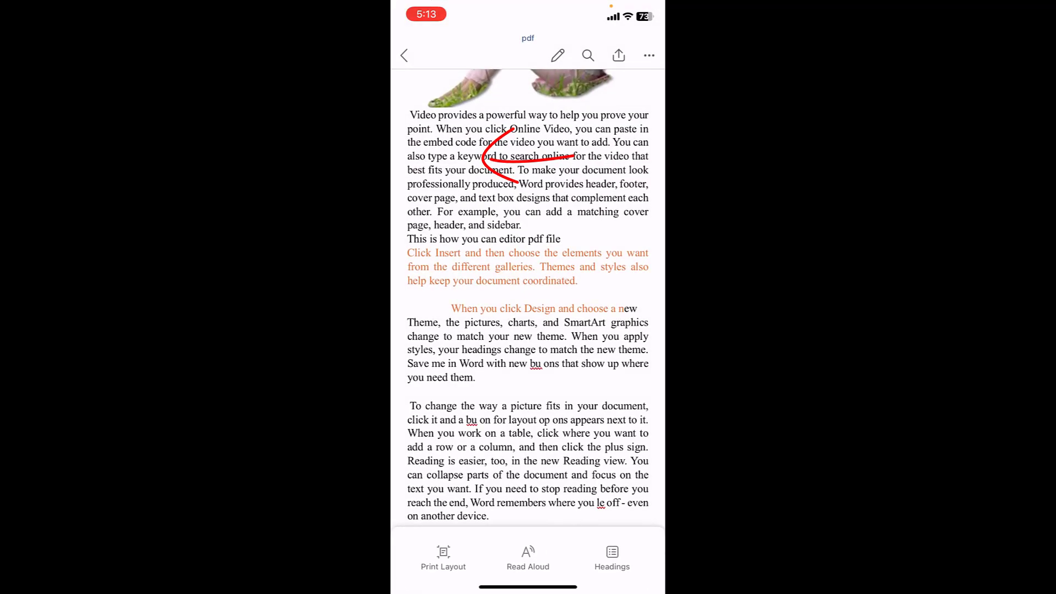
type("new pdf")
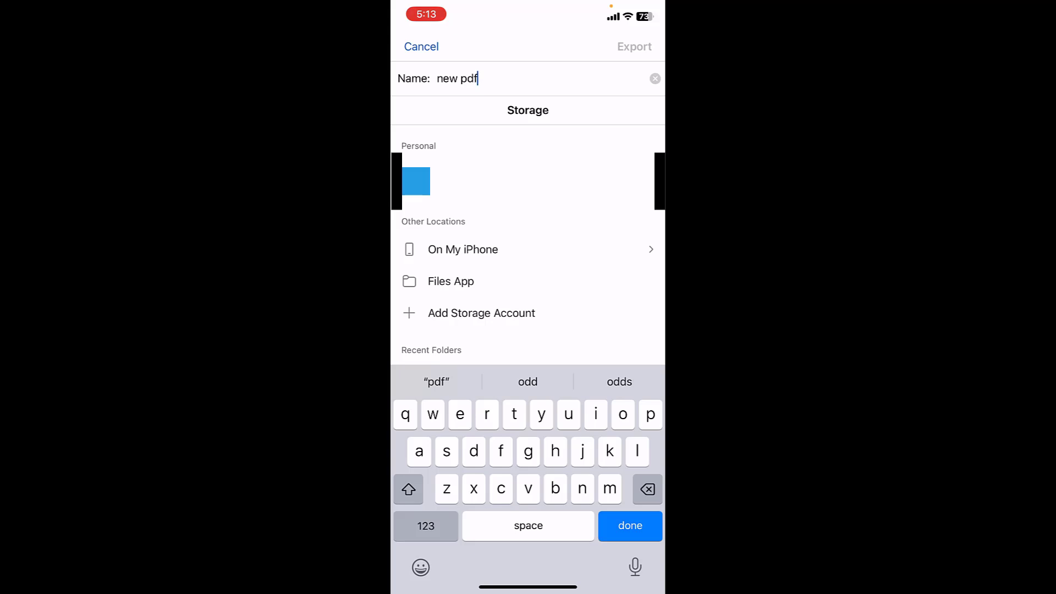
left_click(415, 182)
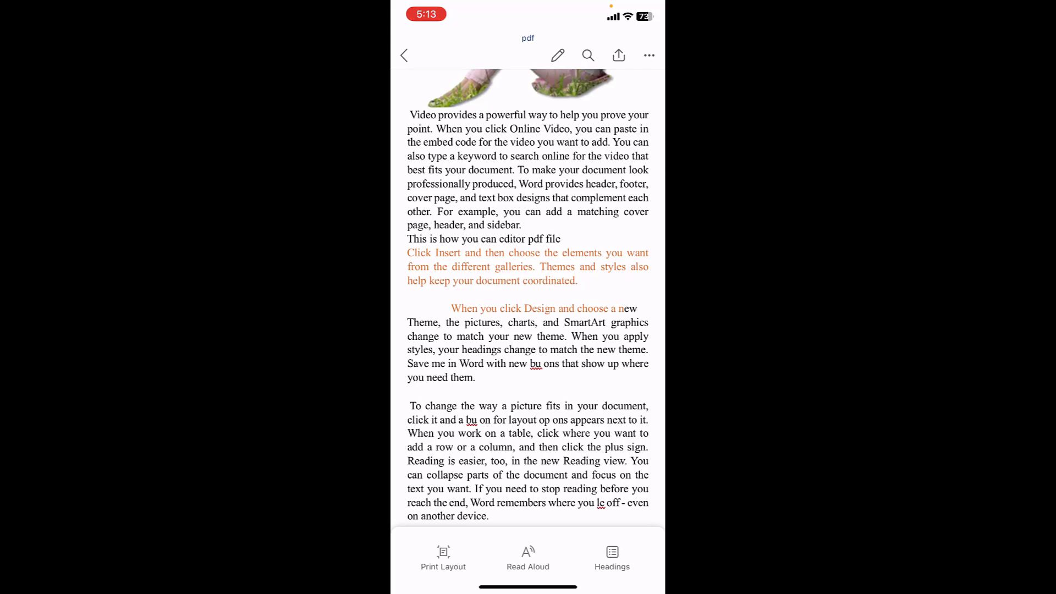
left_click(403, 55)
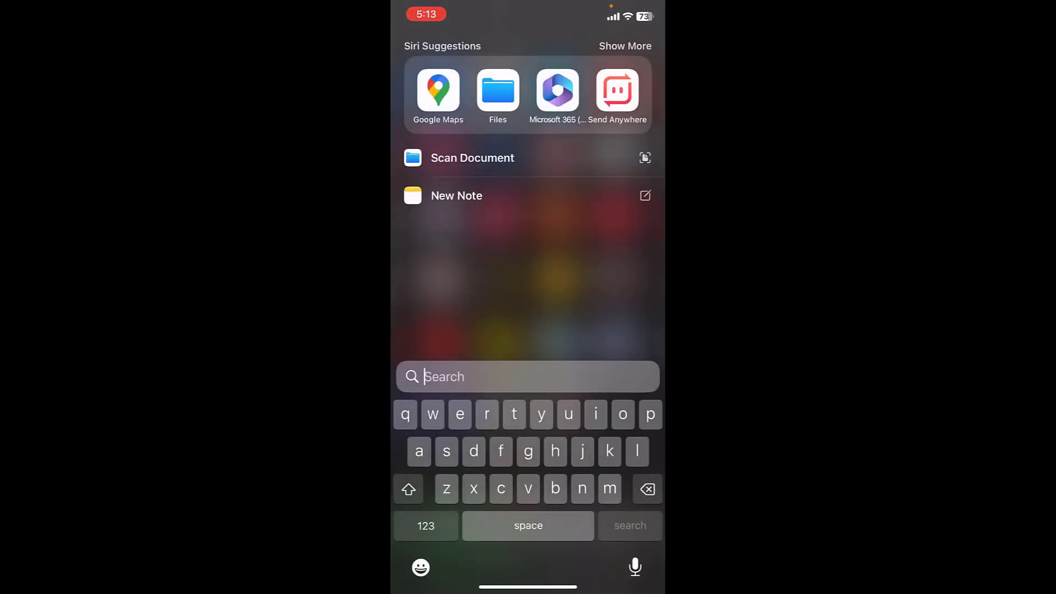
Open Files and briefly preview the original PDF.
left_click(498, 90)
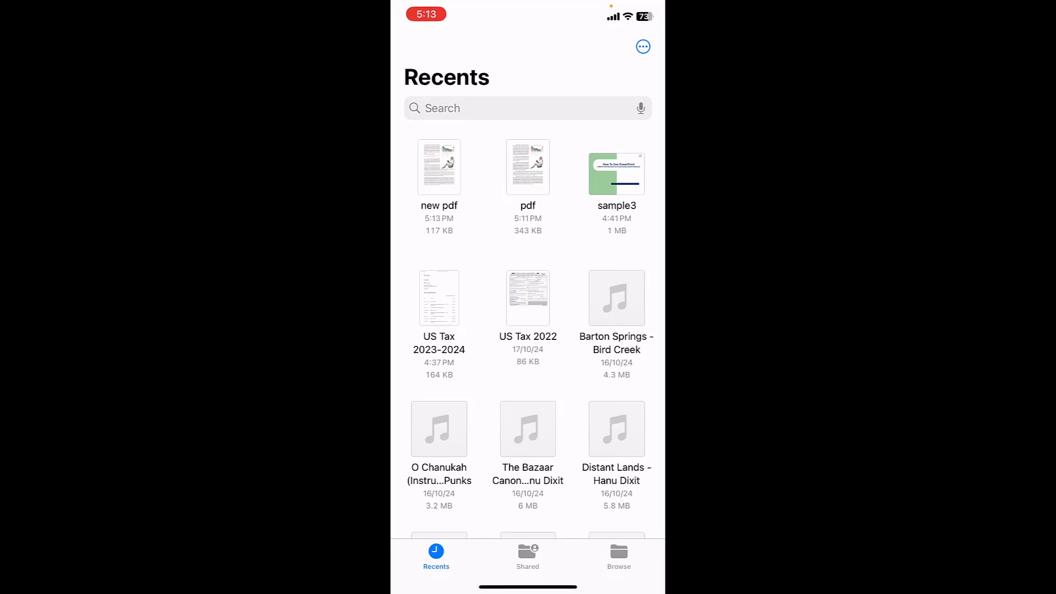
left_click(527, 166)
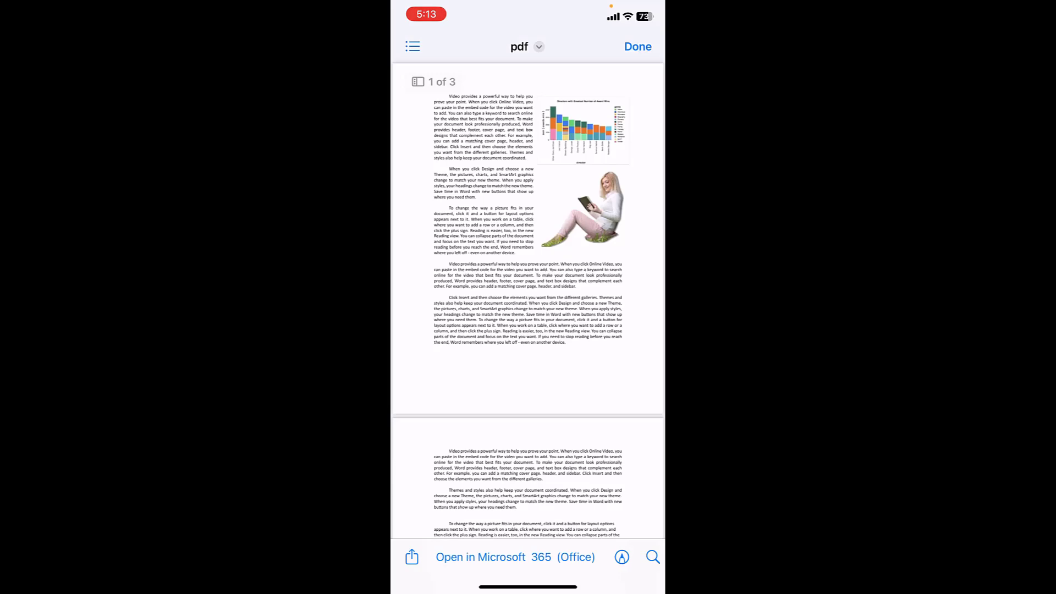
left_click(636, 46)
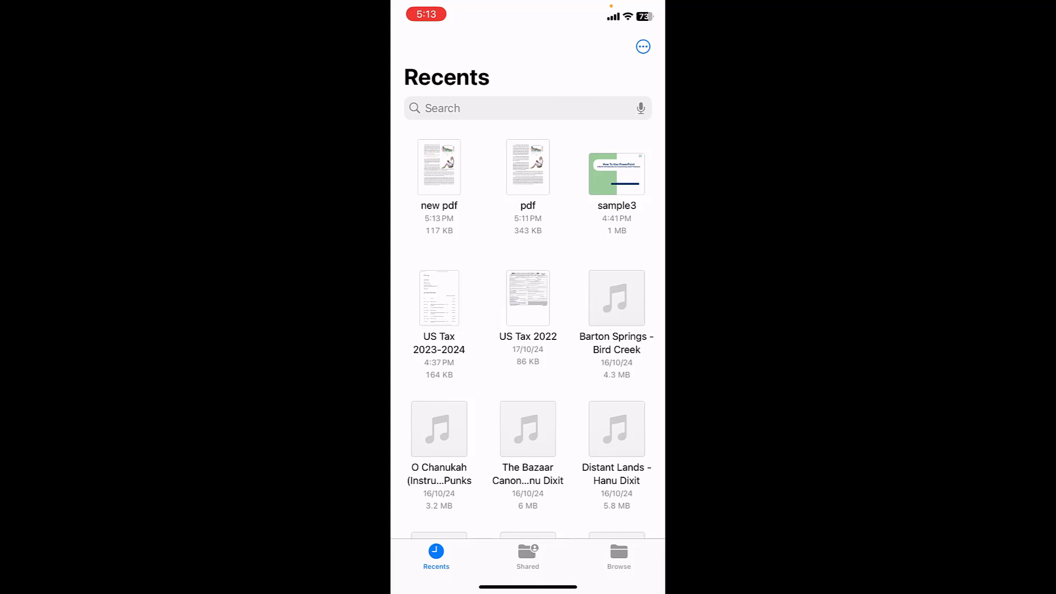
Long-press 'new pdf' in Recents and choose Share.
left_click(439, 166)
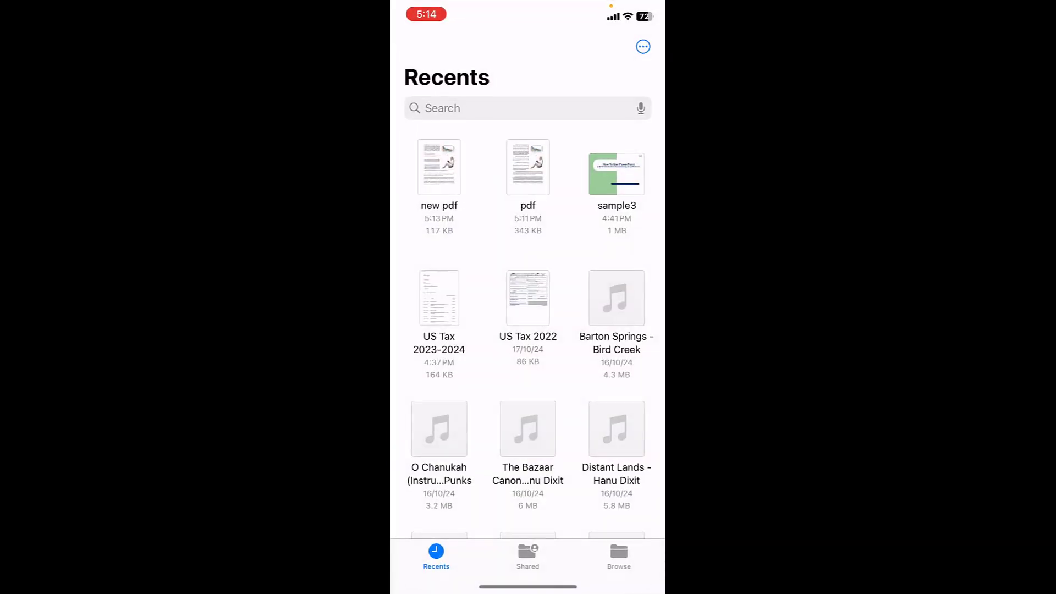
left_click(439, 167)
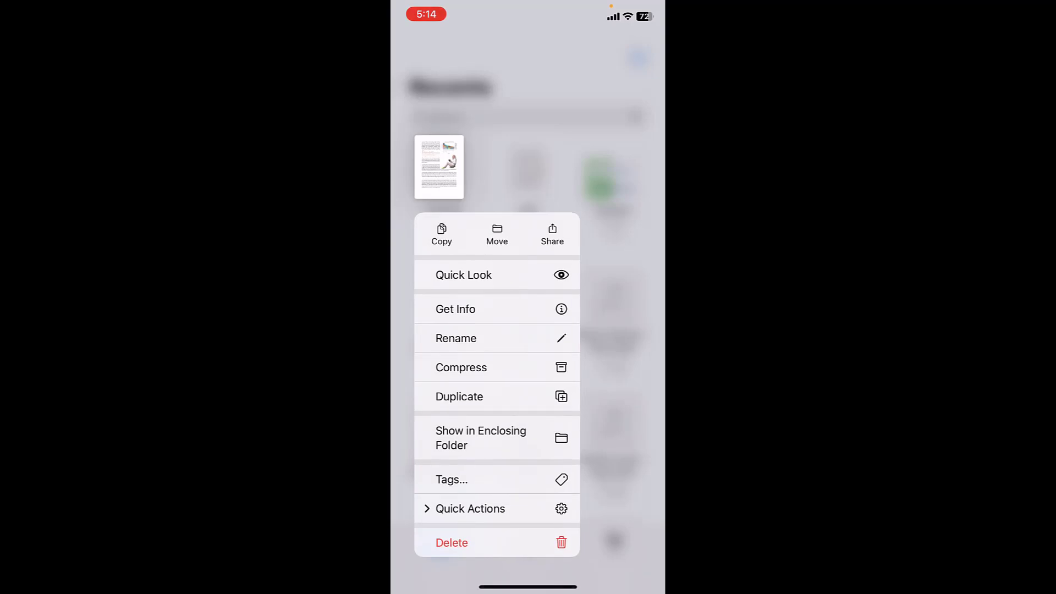
left_click(552, 234)
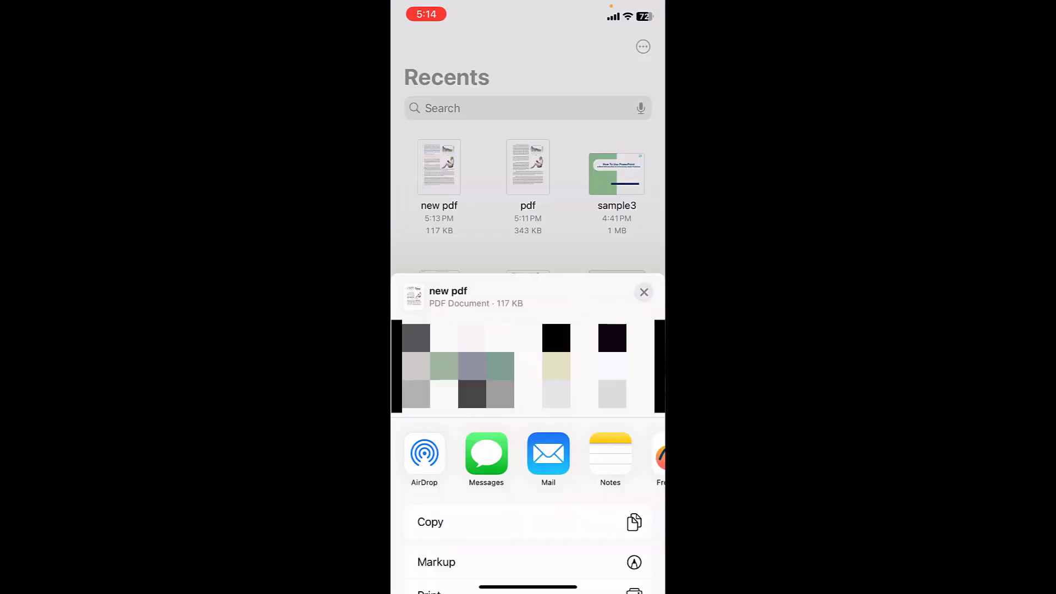